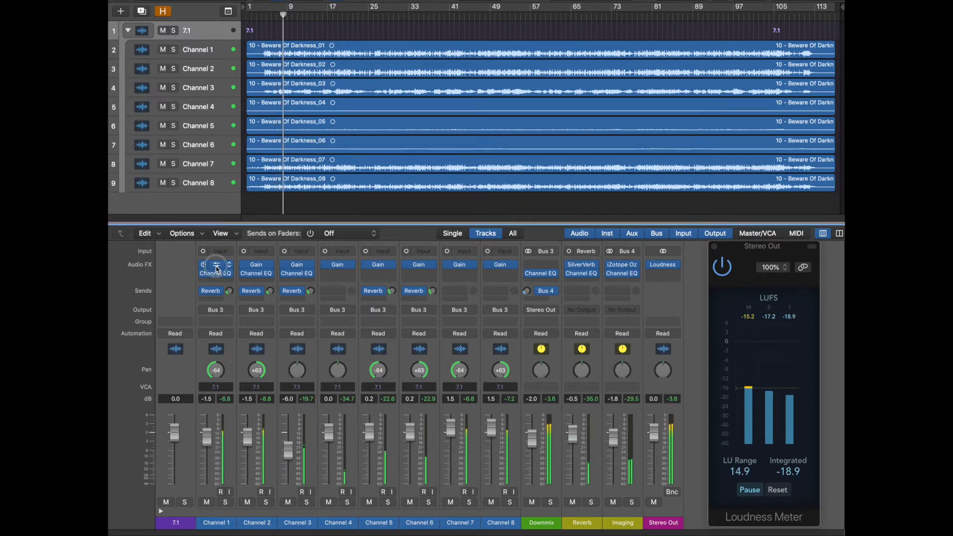
- Inspect the Gain plugins on Channels 1 and 2, each set to -10.0 dB
{"action": "left_click", "coordinate": [215, 264]}
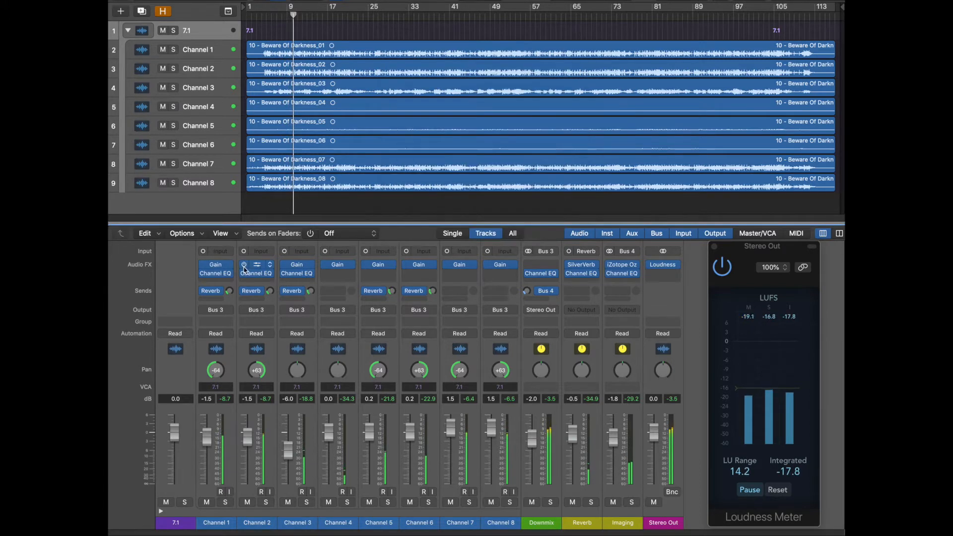
{"action": "left_click", "coordinate": [257, 264]}
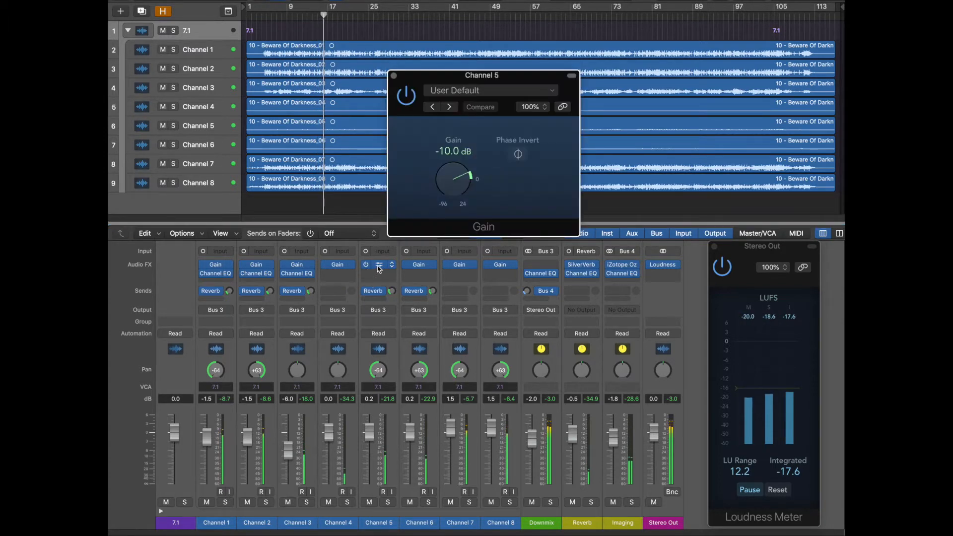
- Check Channel 8's Gain at -10 dB and return to the full mixer
{"action": "left_click", "coordinate": [419, 264]}
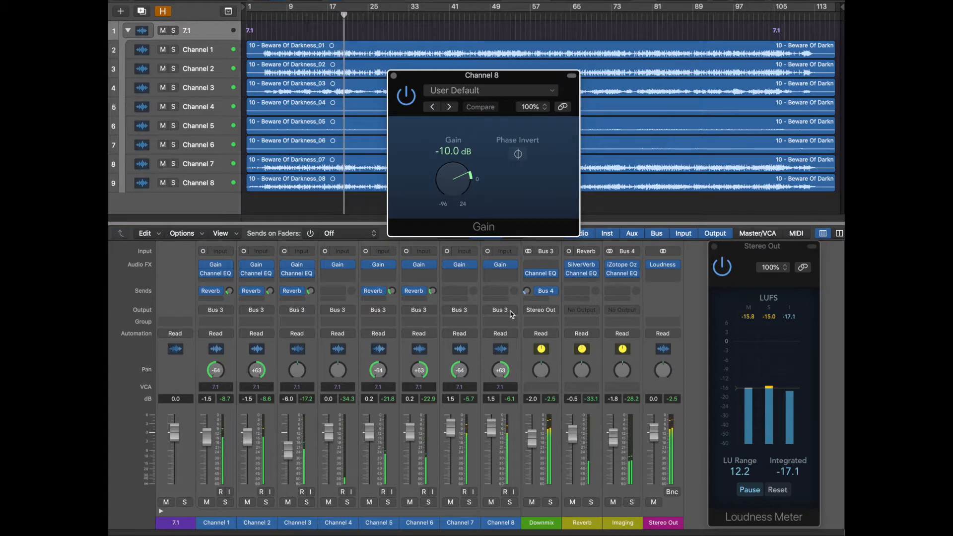
{"action": "left_click", "coordinate": [397, 75]}
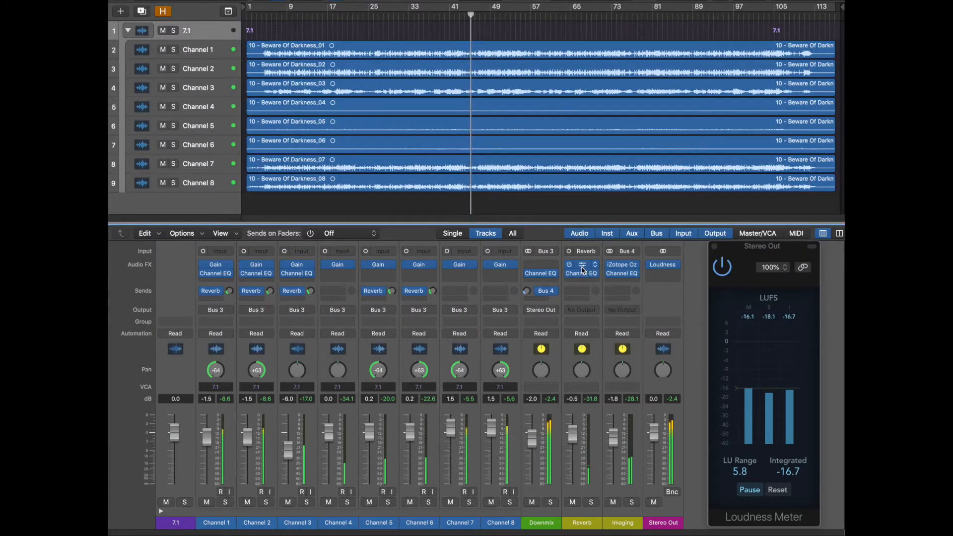
- Inspect the Reverb return, then show the Downmix send routed pre-fader to Bus 4 → Imaging
{"action": "left_click", "coordinate": [581, 265]}
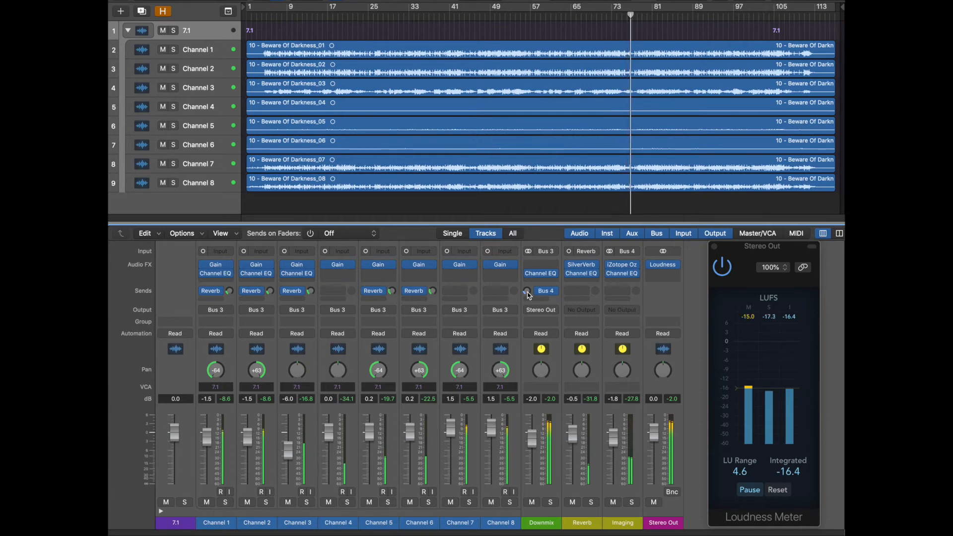
{"action": "left_click", "coordinate": [546, 292]}
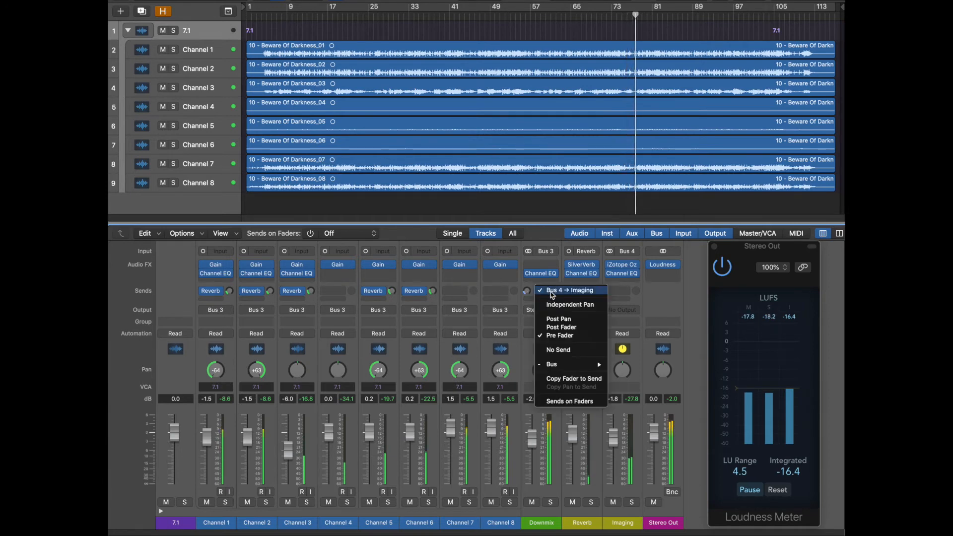